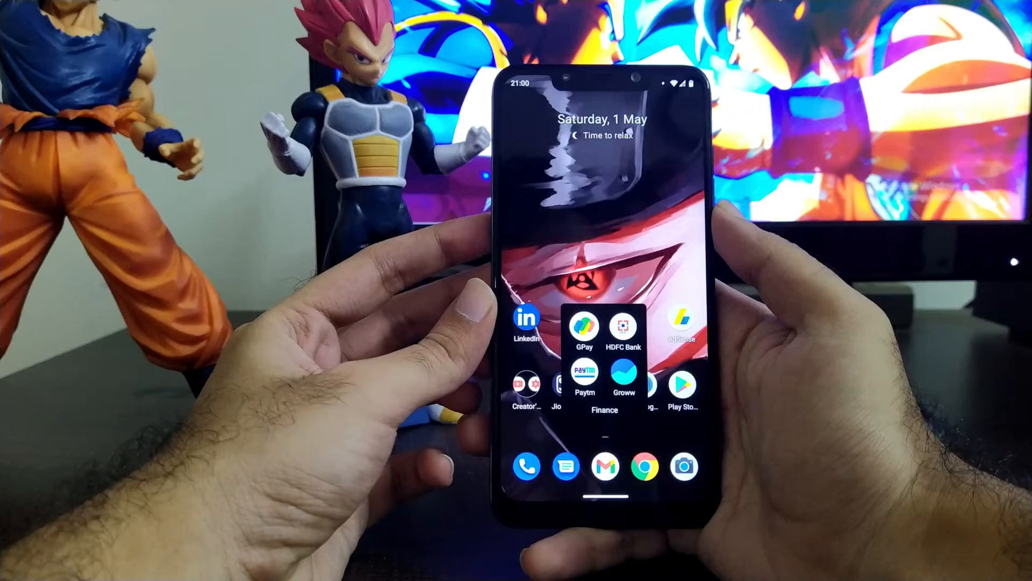
# Step: Open Paytm from the Finance folder, browse it, then reach Battery settings
pyautogui.click(584, 328)
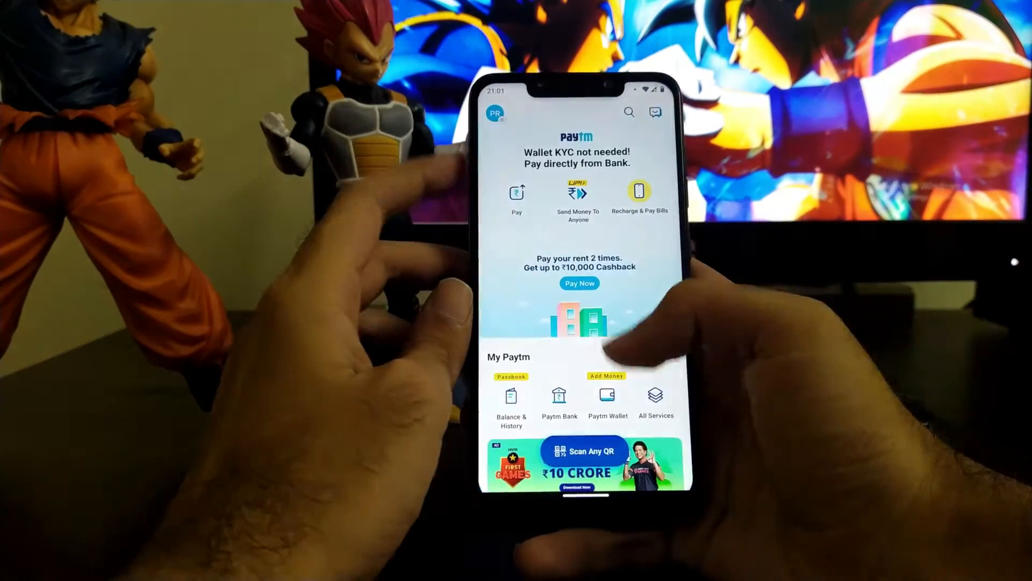
pyautogui.scroll(3)
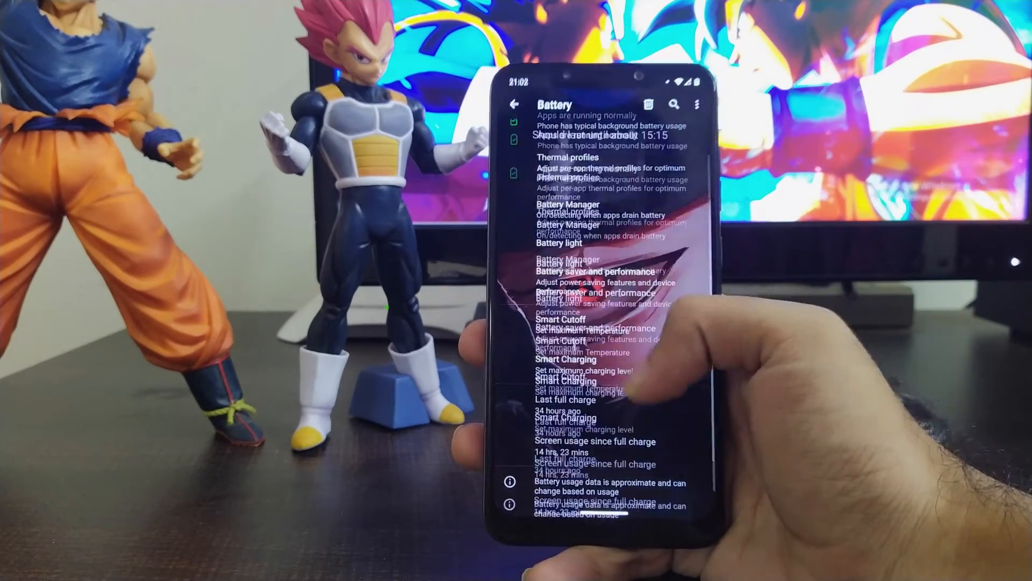
# Step: Scroll the Battery page, then leave it for the Sound settings page
pyautogui.scroll(3)
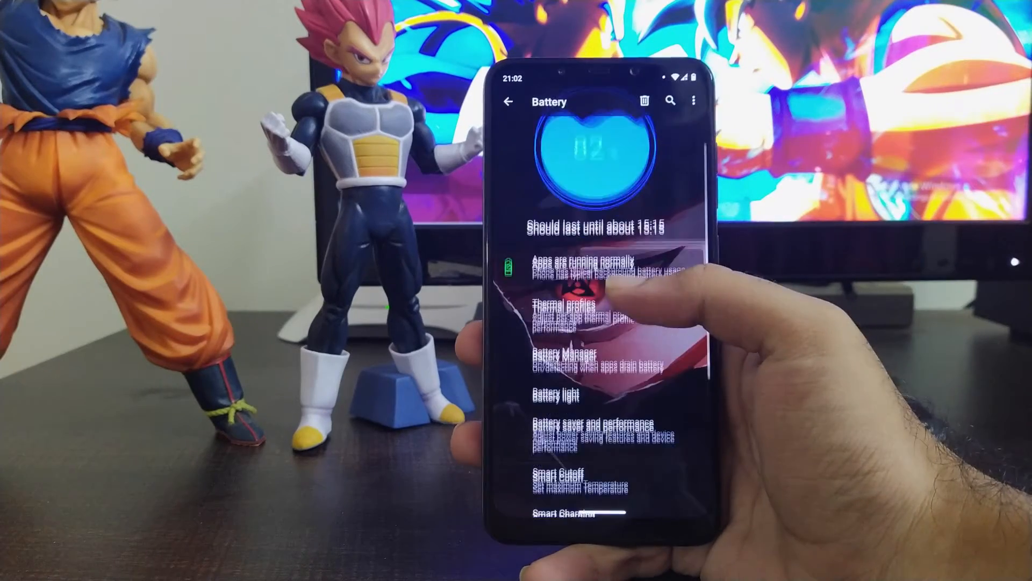
pyautogui.click(563, 477)
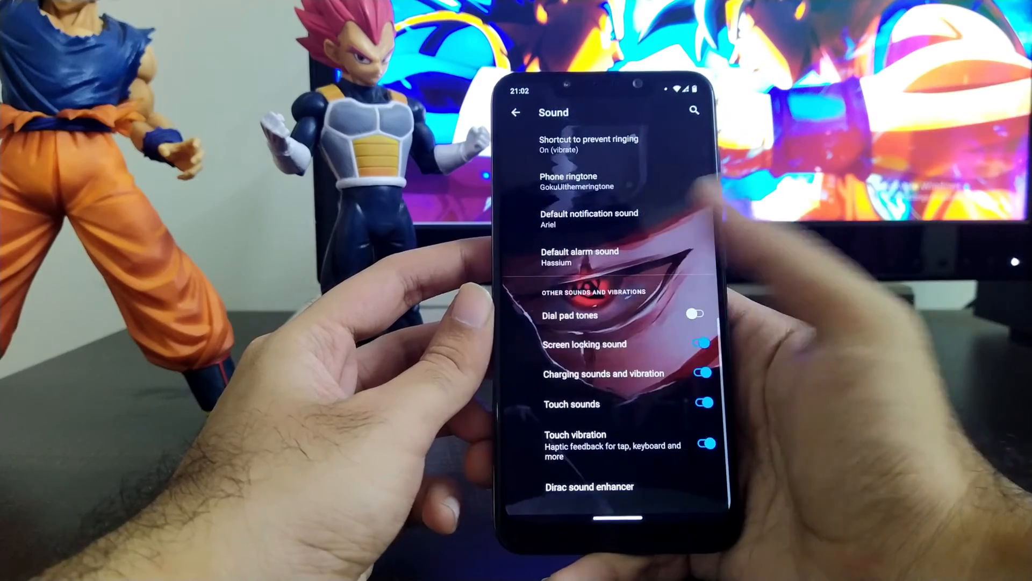
# Step: Leave Sound settings for the home screen and choose Styles & wallpapers
pyautogui.click(590, 486)
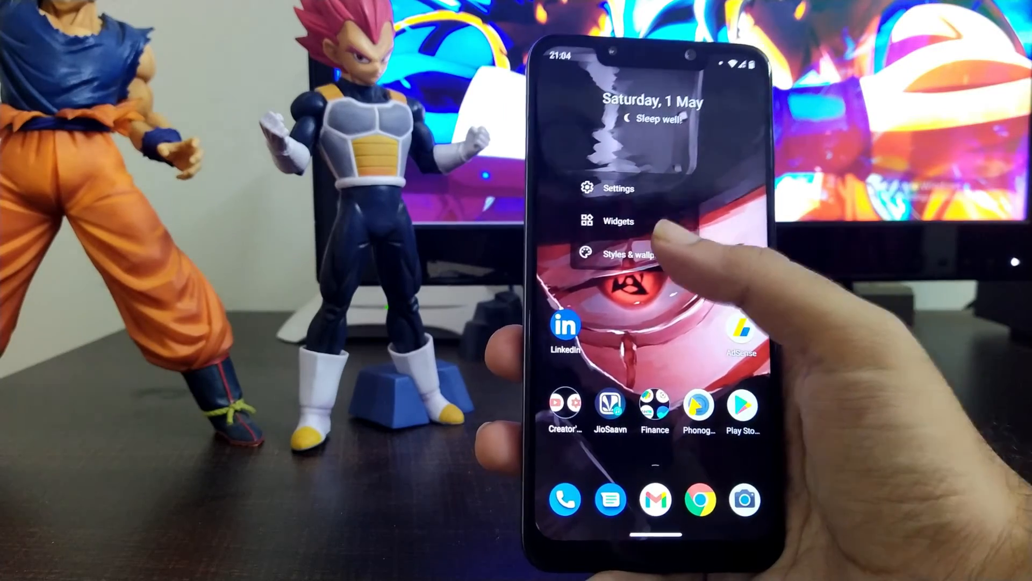
pyautogui.click(628, 253)
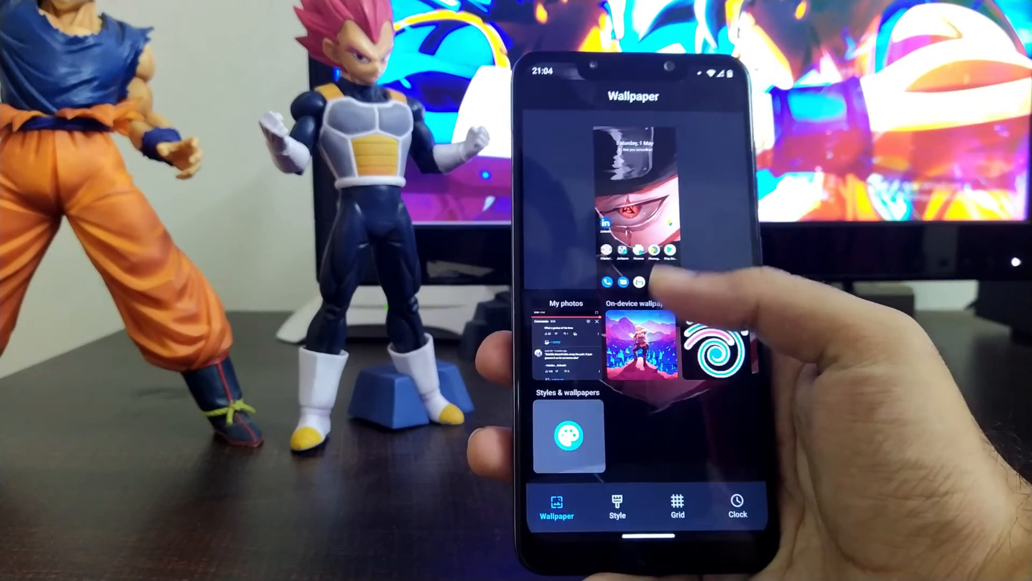